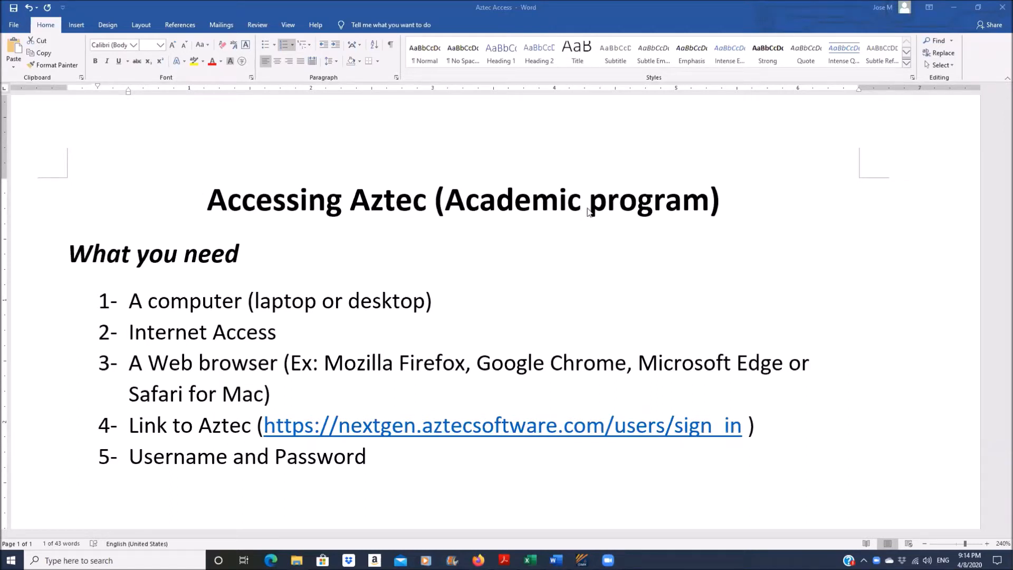
mouse_move(111, 268)
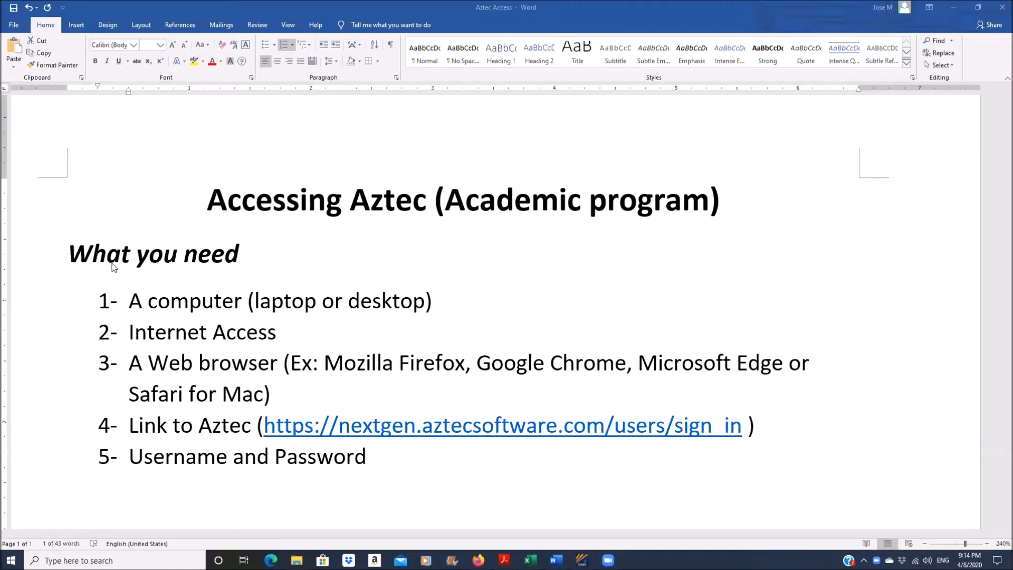
mouse_move(190, 304)
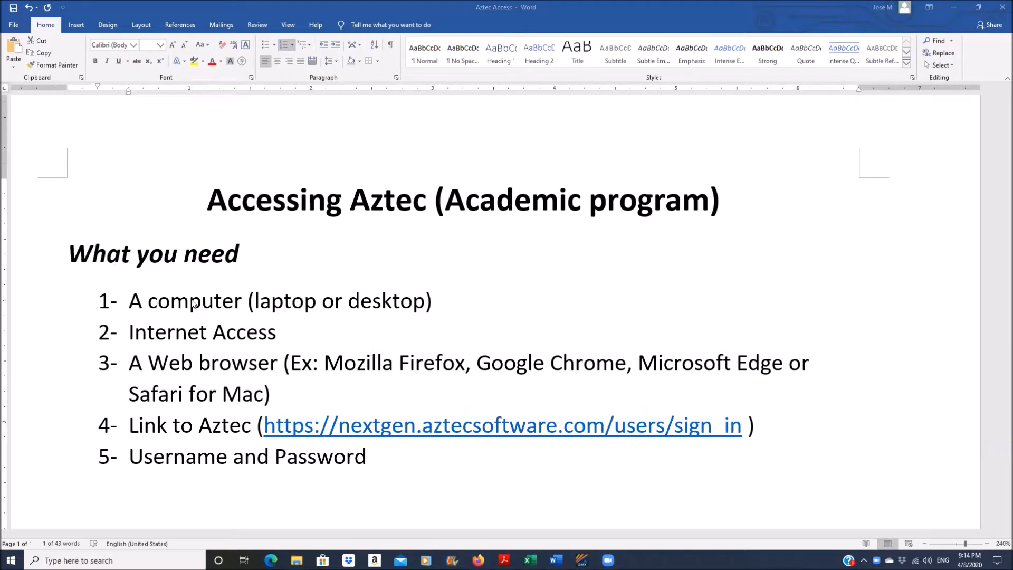
mouse_move(159, 333)
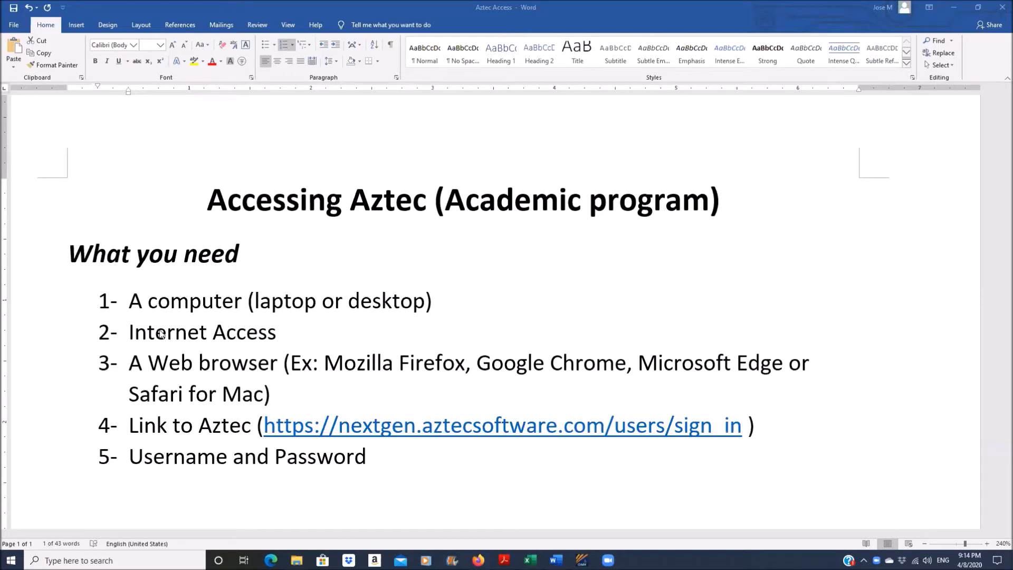
mouse_move(268, 381)
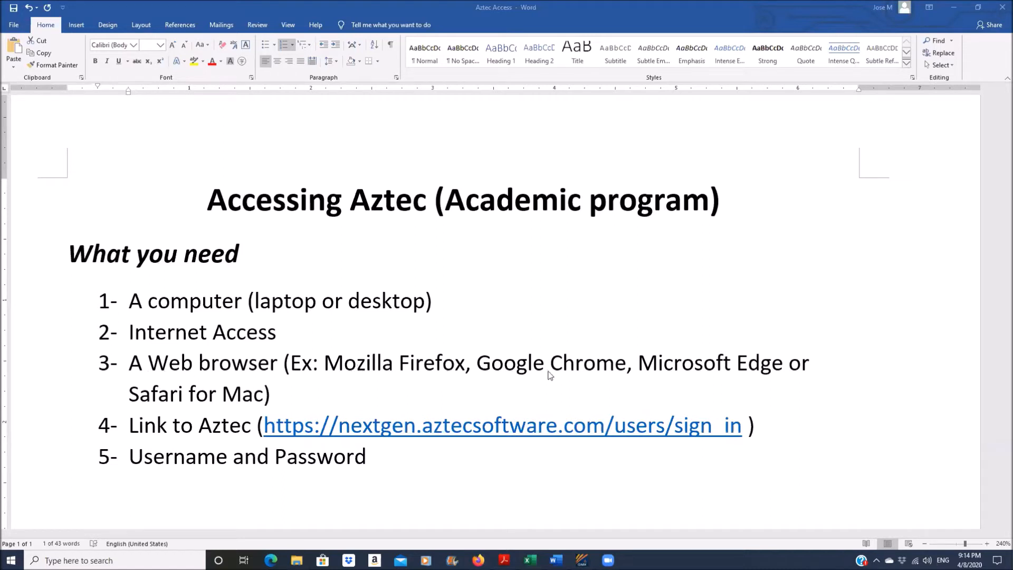
mouse_move(181, 397)
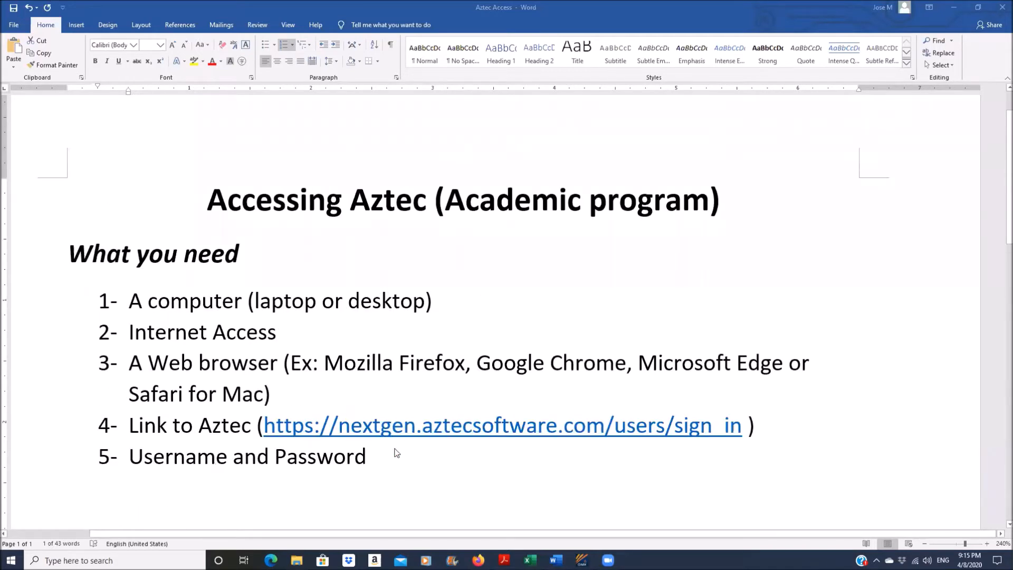
mouse_move(296, 472)
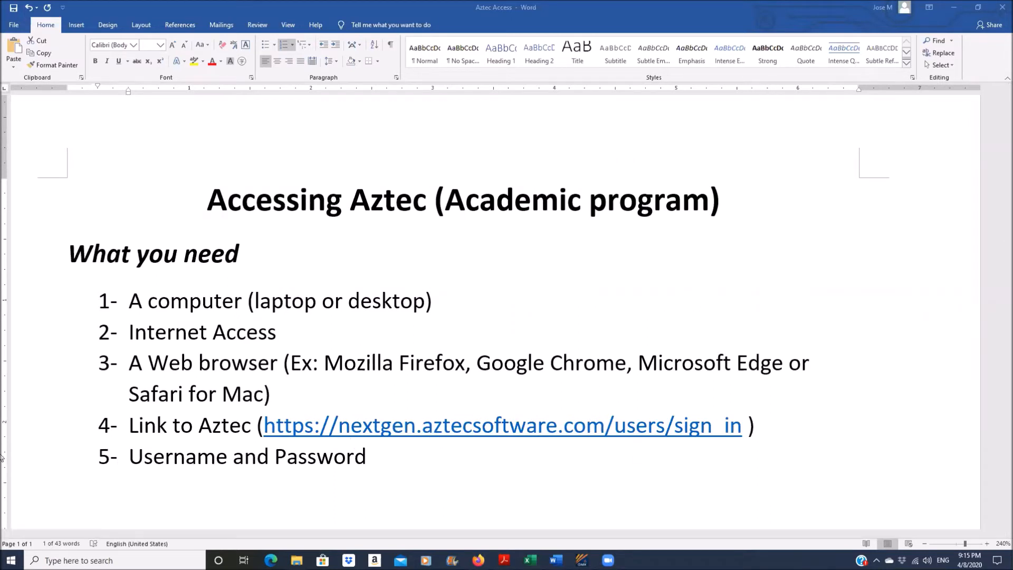
- Go to nextgen.aztecsoftware.com/users/sign_in in Chrome's address bar
left_click(11, 560)
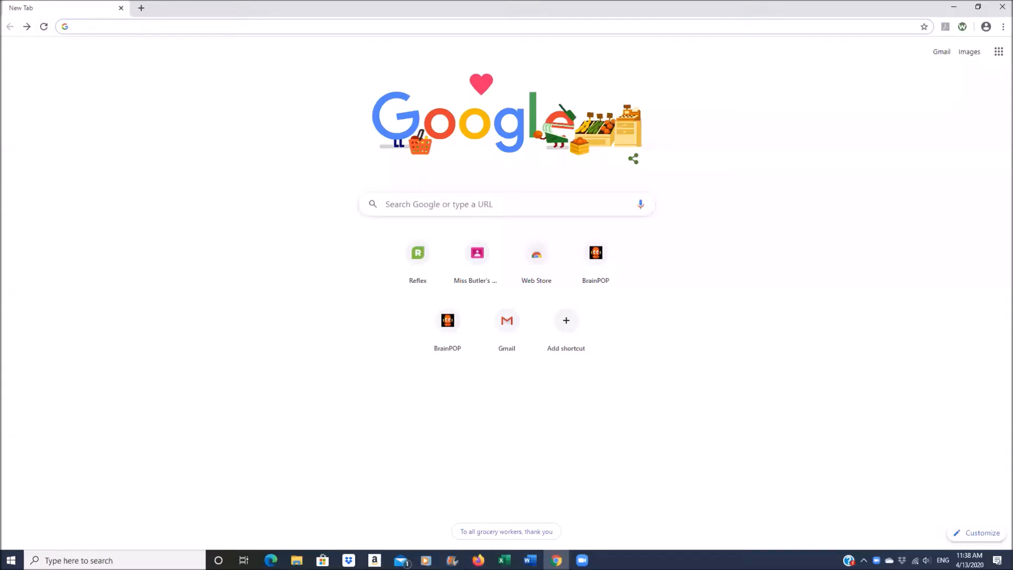
mouse_move(261, 76)
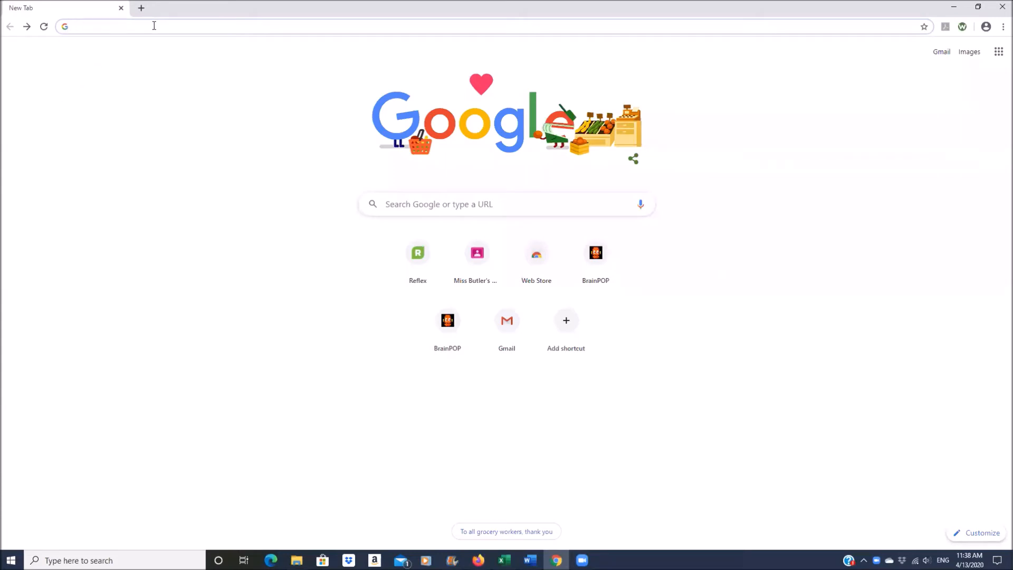
type("nextgen.aztecsoftware.com/users/sign_in")
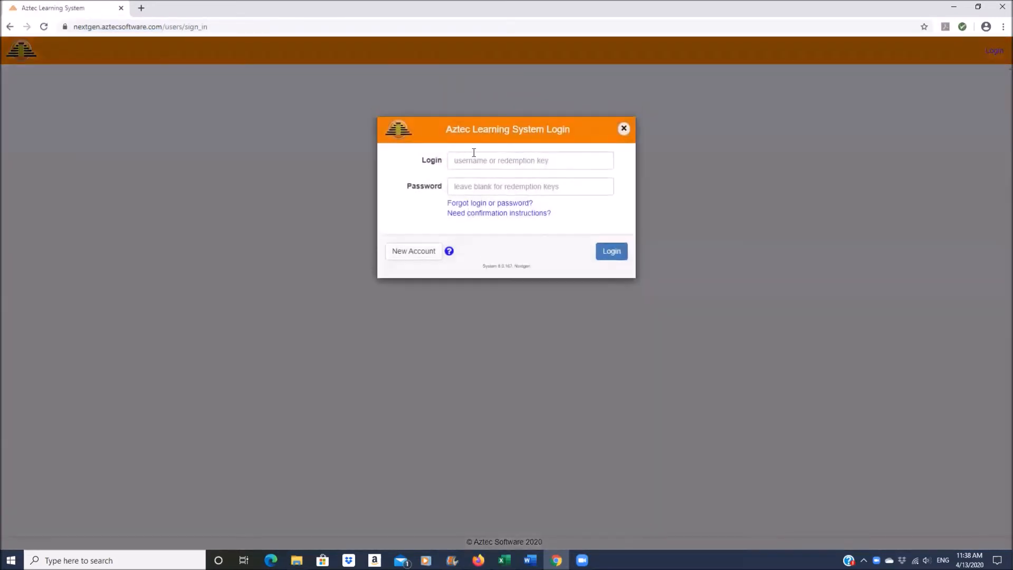
type("manrdavis0166")
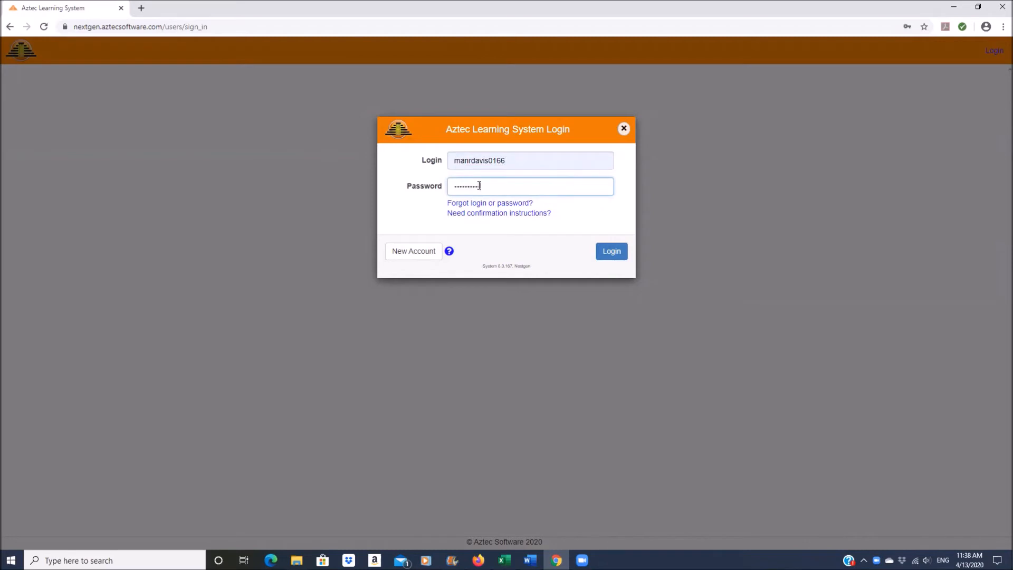
left_click(610, 251)
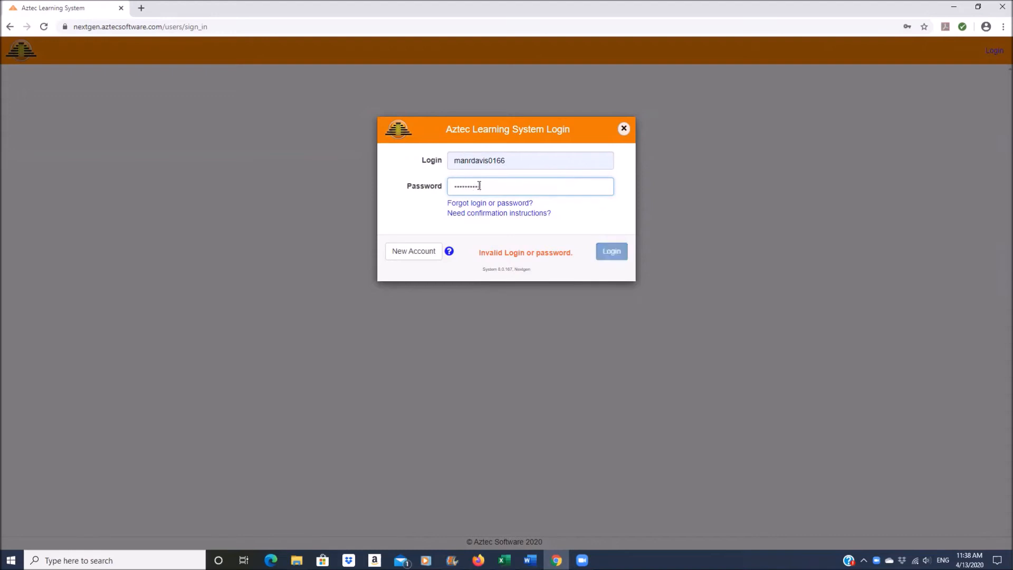
left_click(610, 251)
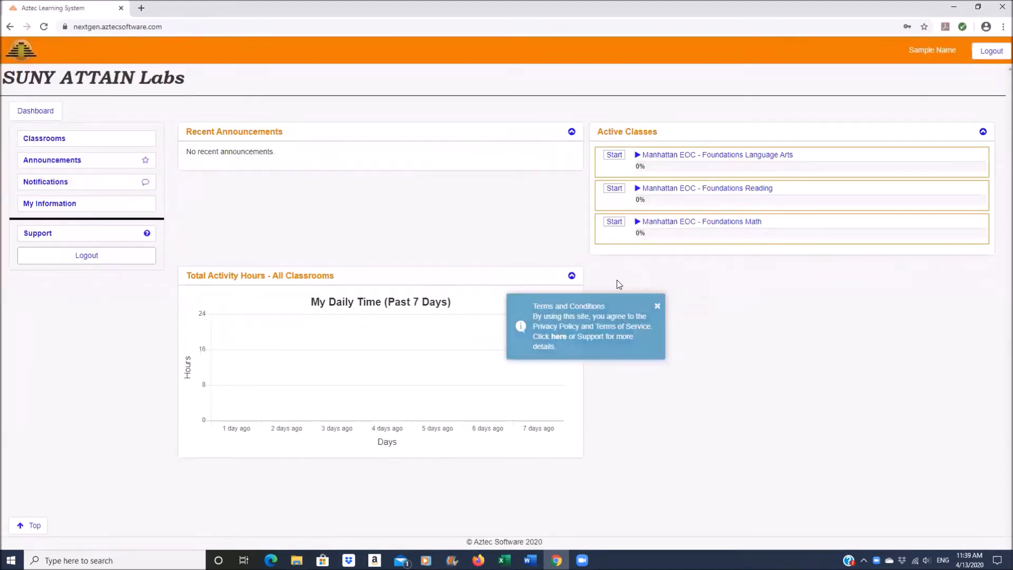
- Dismiss the Terms and Conditions notice and request logout from the top bar
left_click(657, 305)
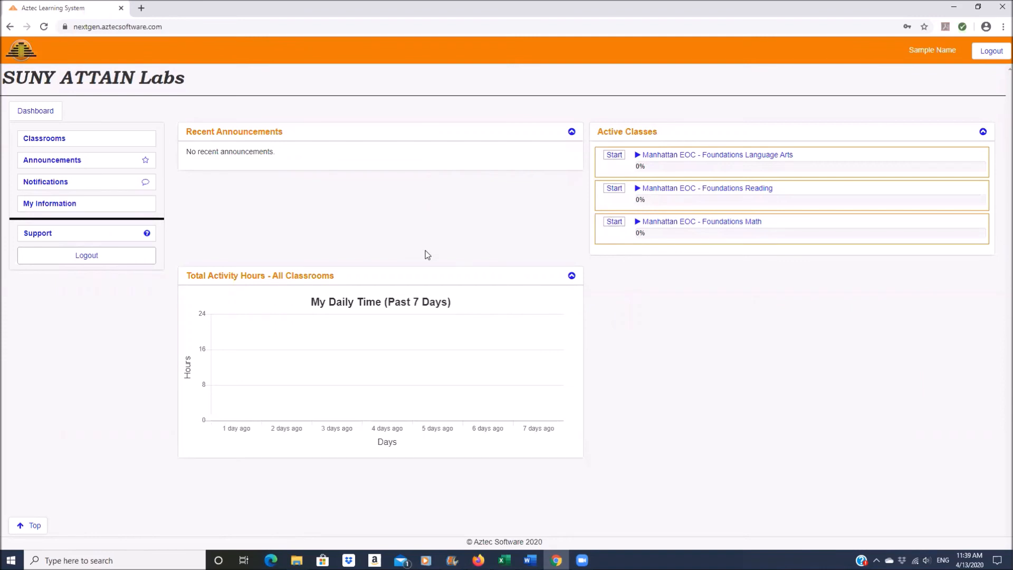
mouse_move(156, 148)
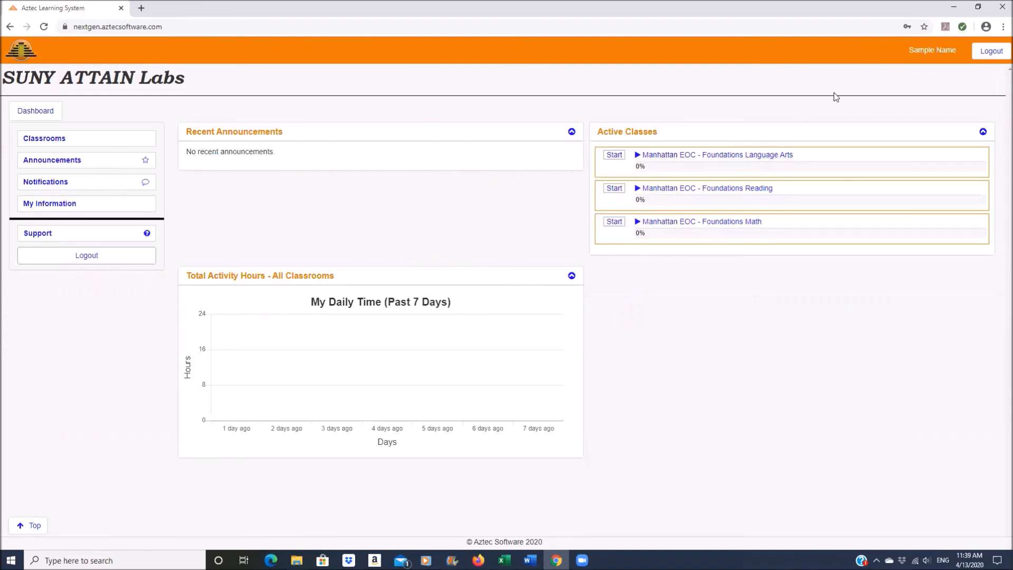
mouse_move(991, 51)
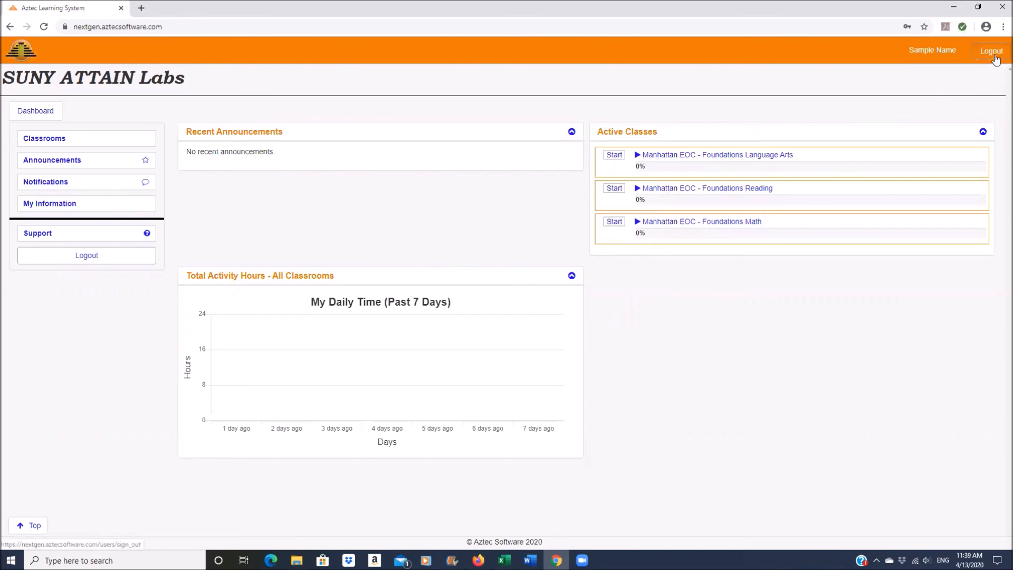
left_click(991, 51)
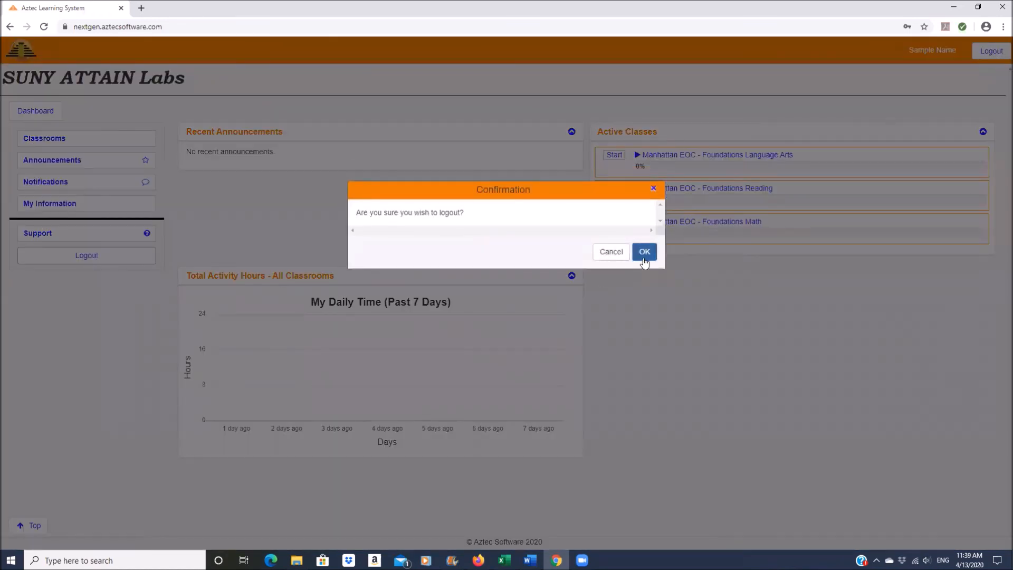